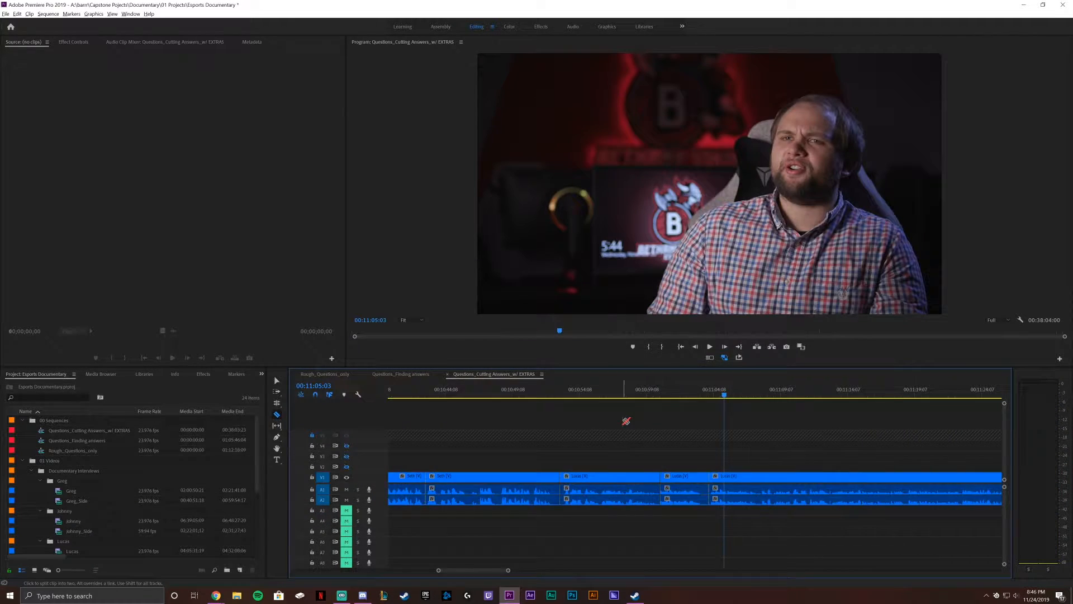
# Step: Label the first V1 interview clip Cyan and stack a green B-roll clip on V3 above it
pyautogui.click(708, 346)
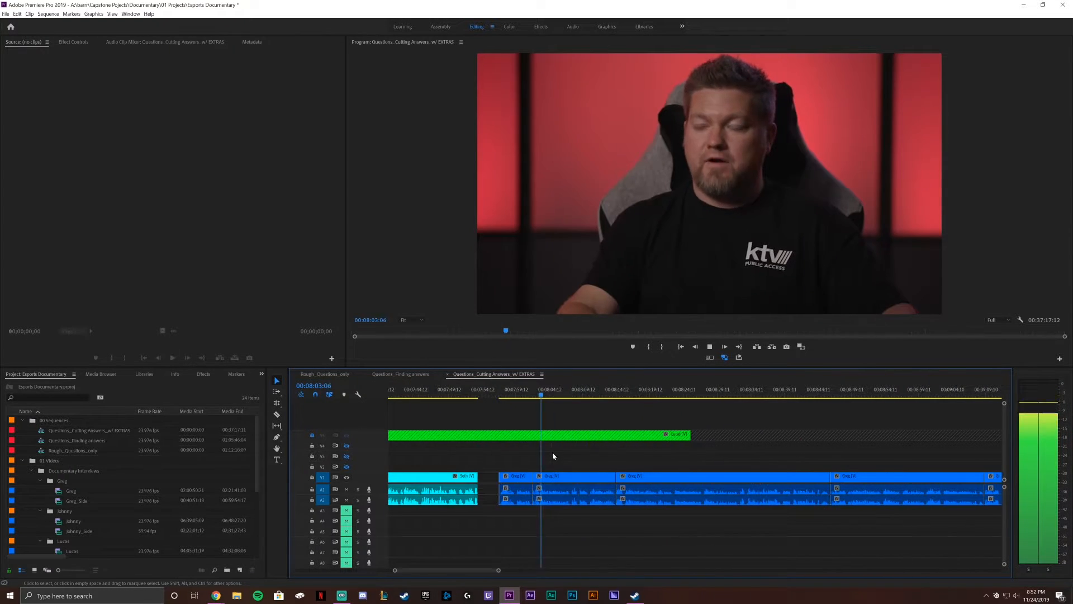
# Step: Switch to the Assembly workspace and place B-roll clips on V2–V4 with audio on A3–A8
pyautogui.click(499, 394)
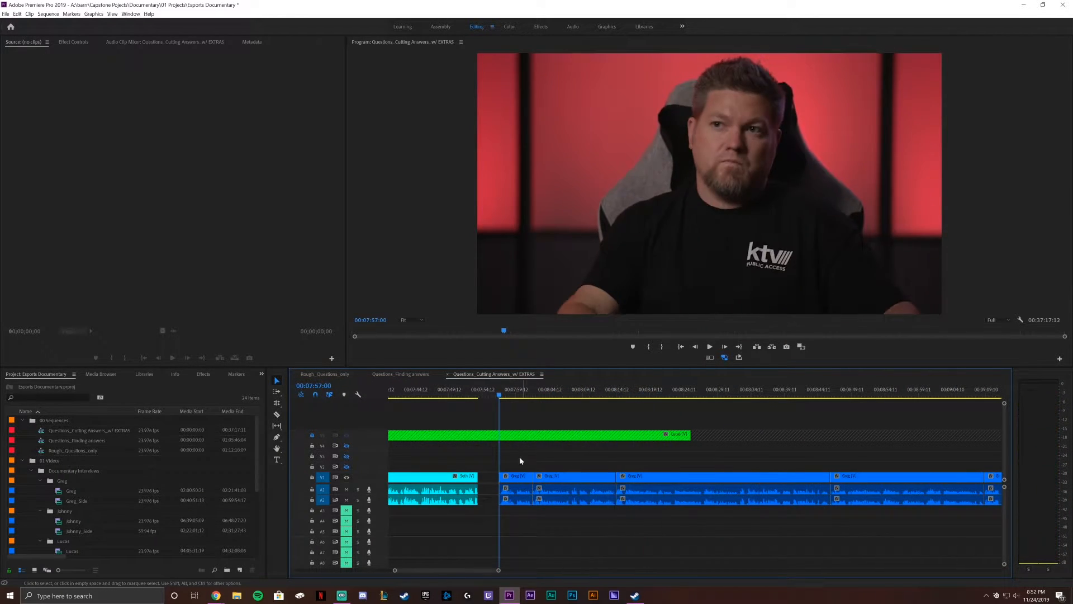
pyautogui.click(709, 346)
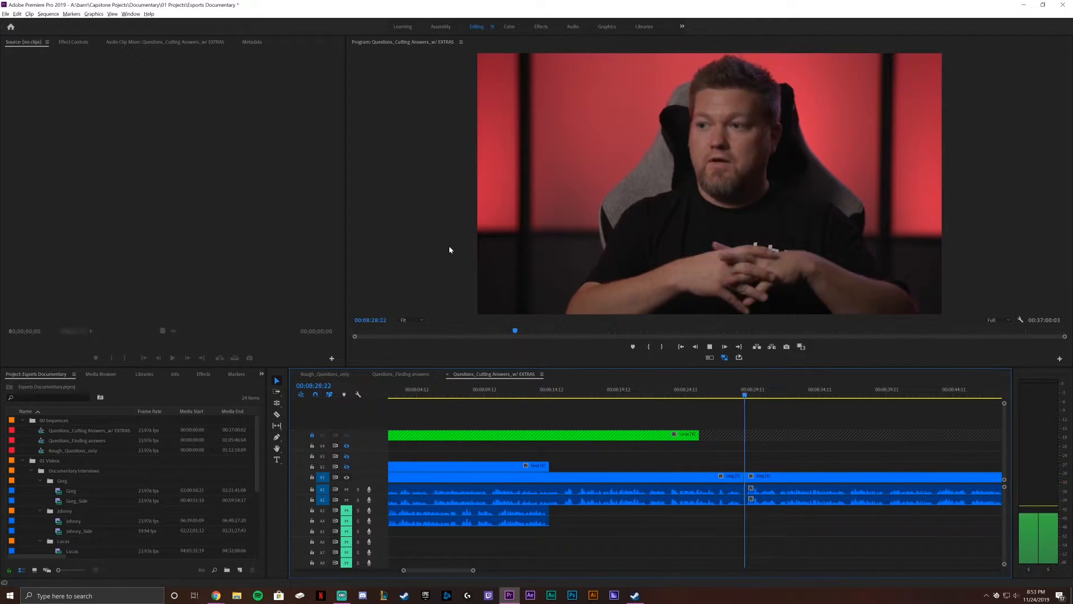
pyautogui.click(441, 27)
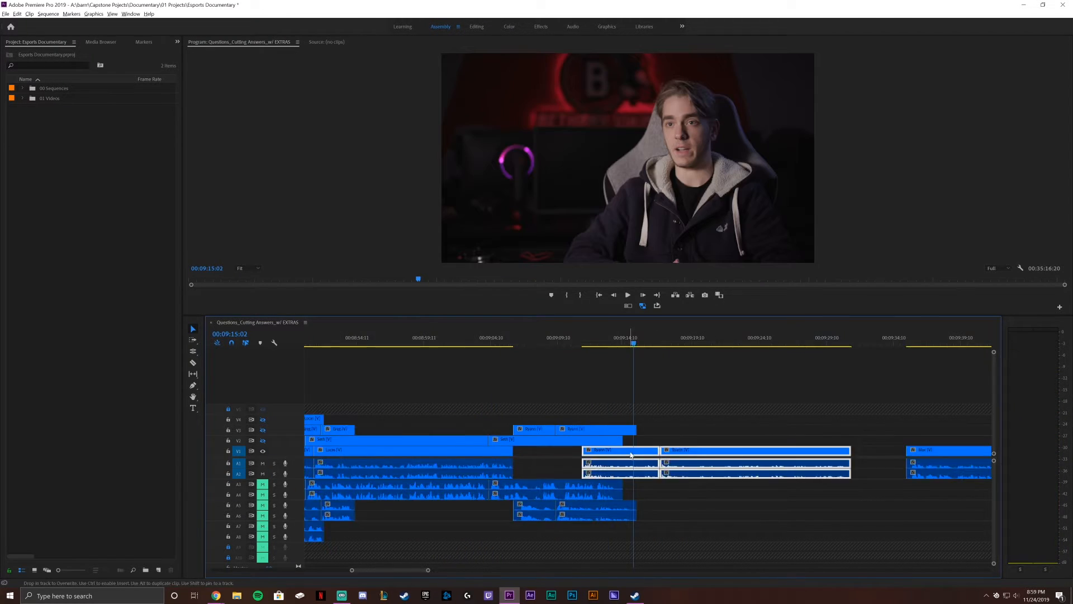
# Step: Label later V1 interview clips Magenta and Violet and add a green B-roll clip on V4
pyautogui.click(628, 296)
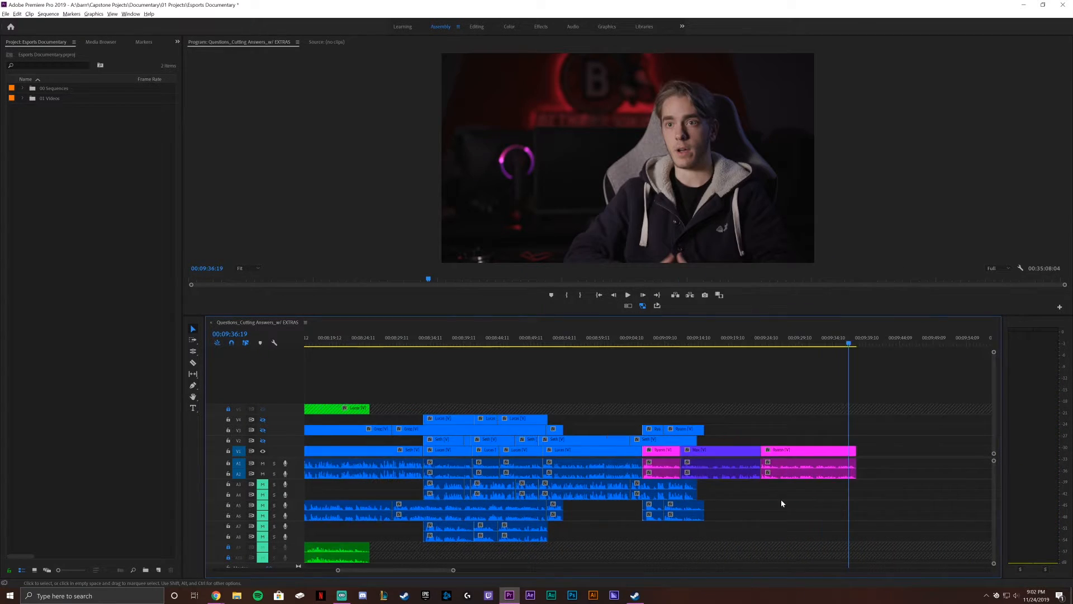
# Step: Razor the V1 interview footage near the ten-minute mark at its pauses into separate answer clips
pyautogui.click(627, 295)
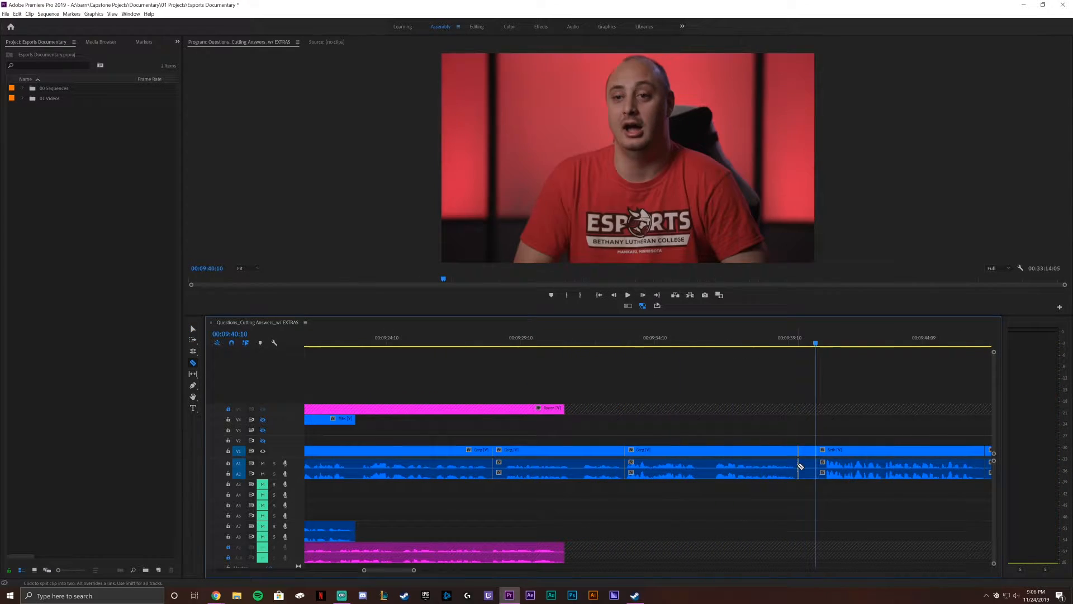
pyautogui.click(628, 295)
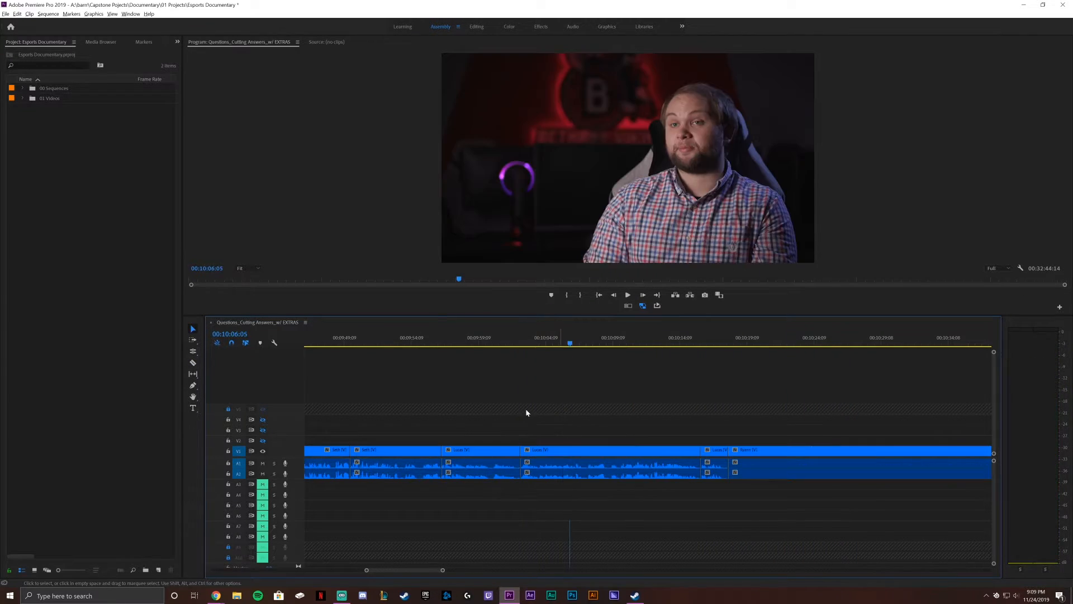
# Step: Duplicate the sequence into 'With 1st semester' and 'Without 1st Semester' and open the Without version
pyautogui.click(629, 295)
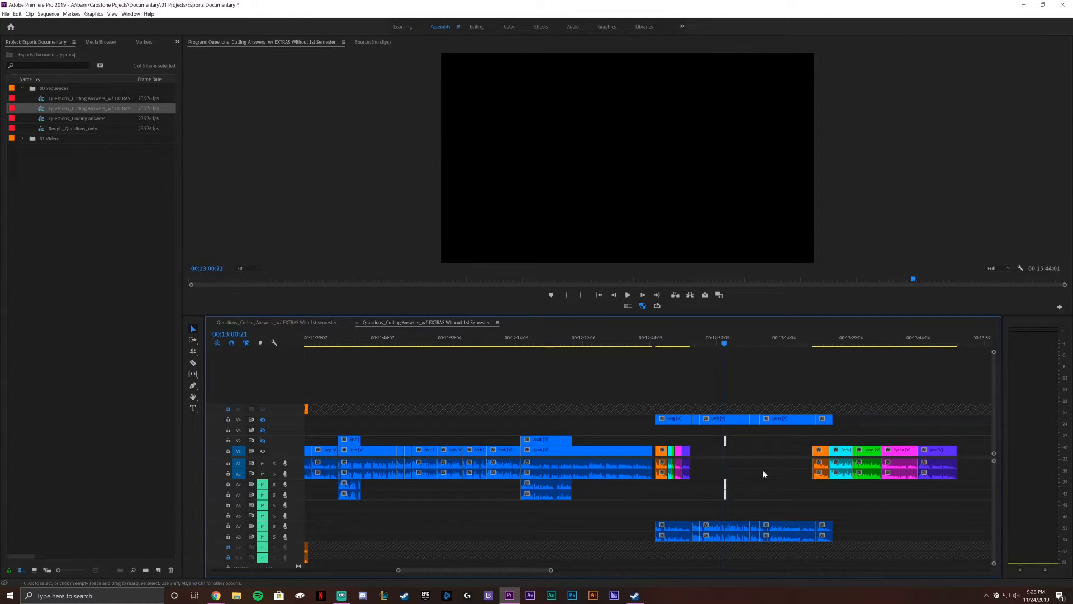
# Step: Label the V4 B-roll clips and their audio Violet and Orange, then begin relabelling an interview clip
pyautogui.click(627, 295)
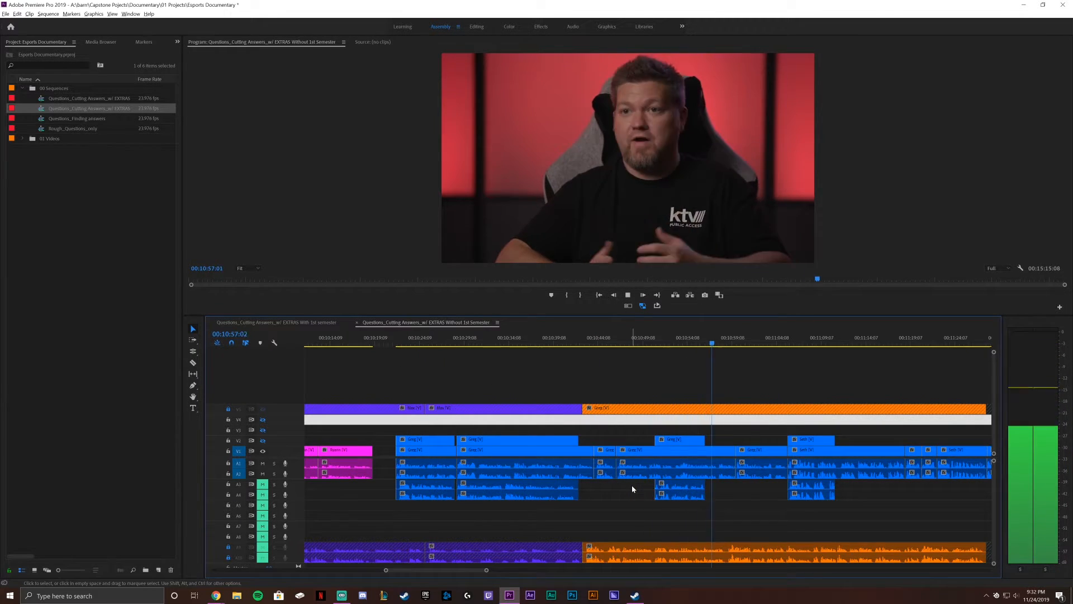
pyautogui.click(543, 338)
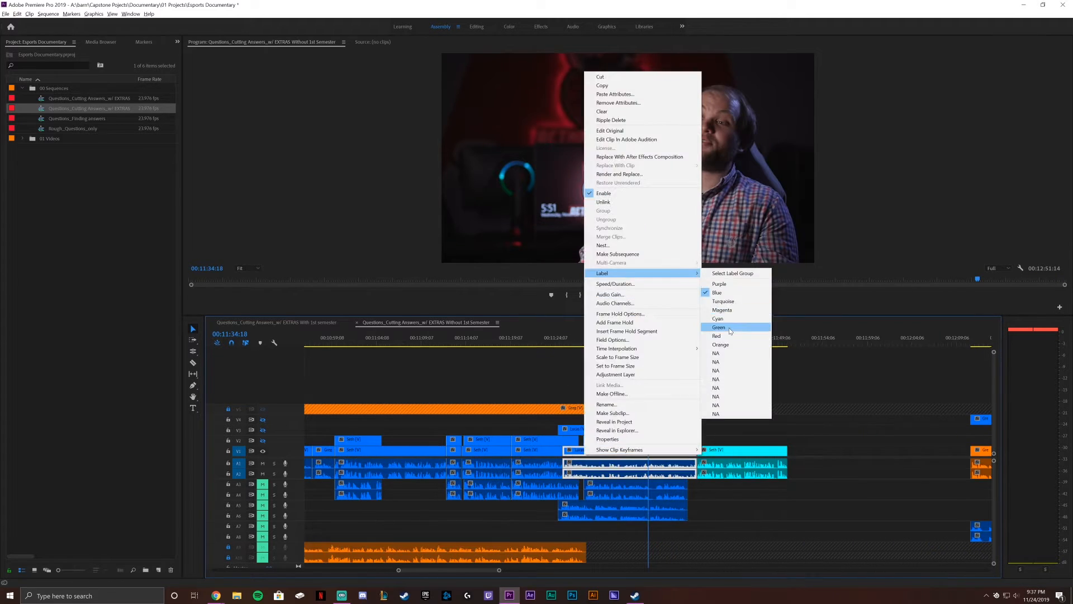
# Step: Label the interview clip Green and colour-code each V1 clip by speaker in the new Temp sequence
pyautogui.click(718, 327)
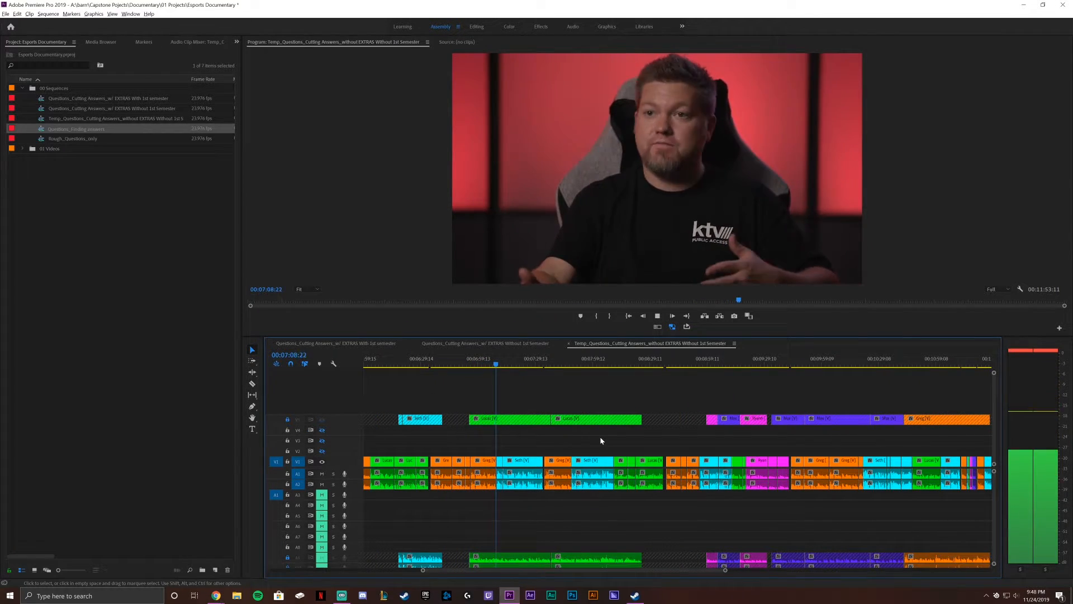
pyautogui.click(572, 27)
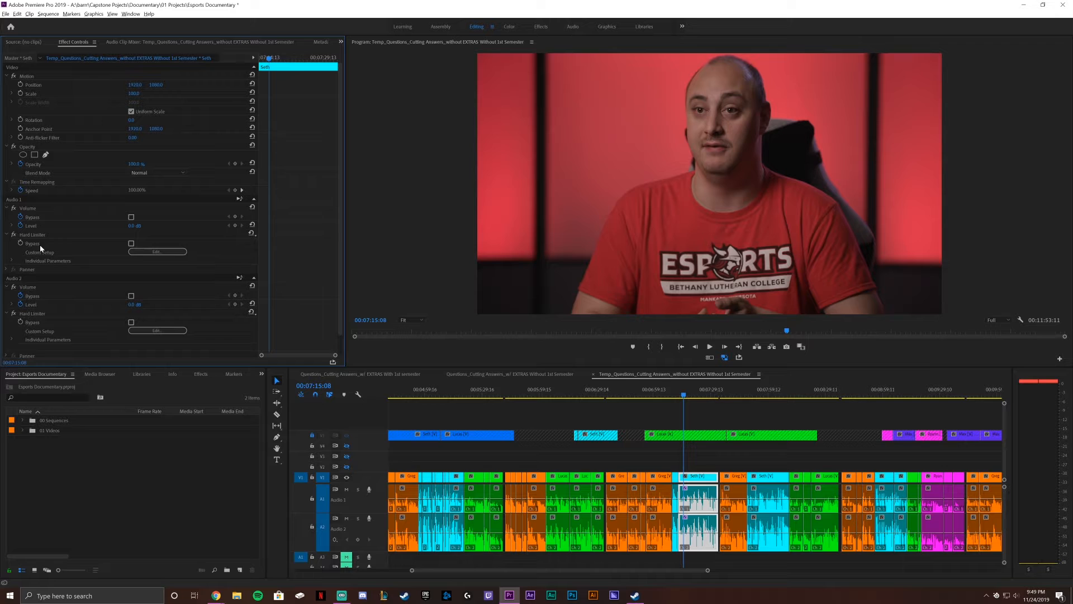
# Step: Add Multiband Compressor and Hard Limiter to the interview clips and DeReverb to the green clip
pyautogui.click(709, 346)
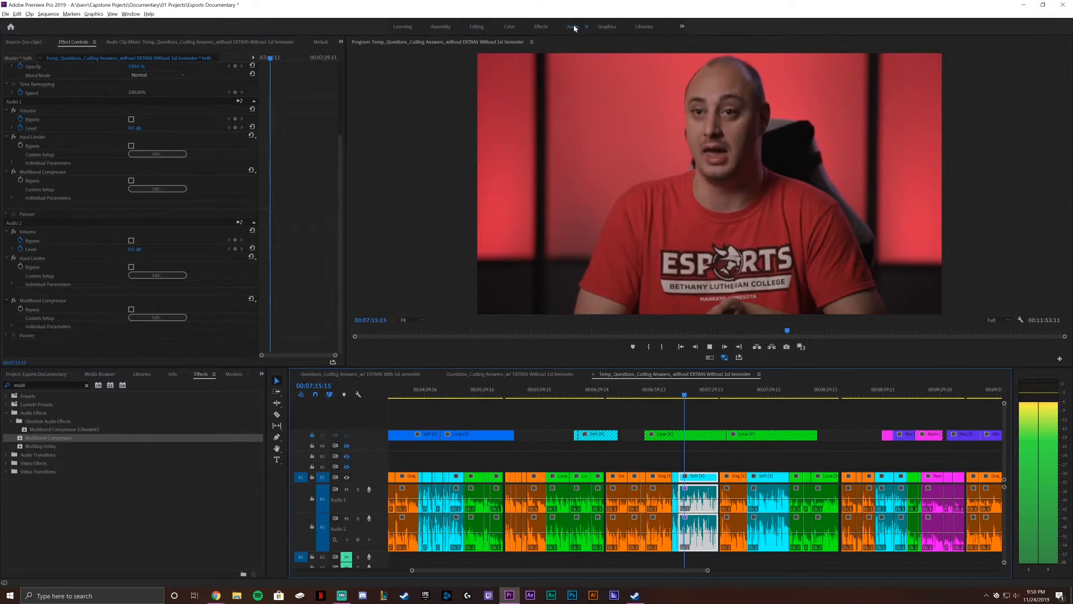
pyautogui.click(570, 27)
pyautogui.write('hard')
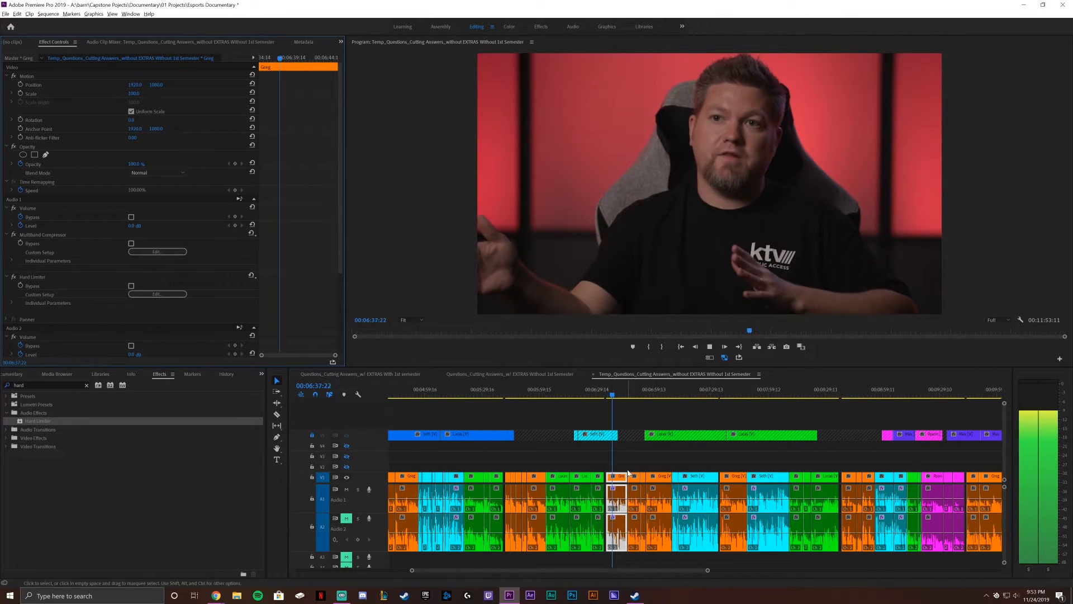
pyautogui.click(157, 251)
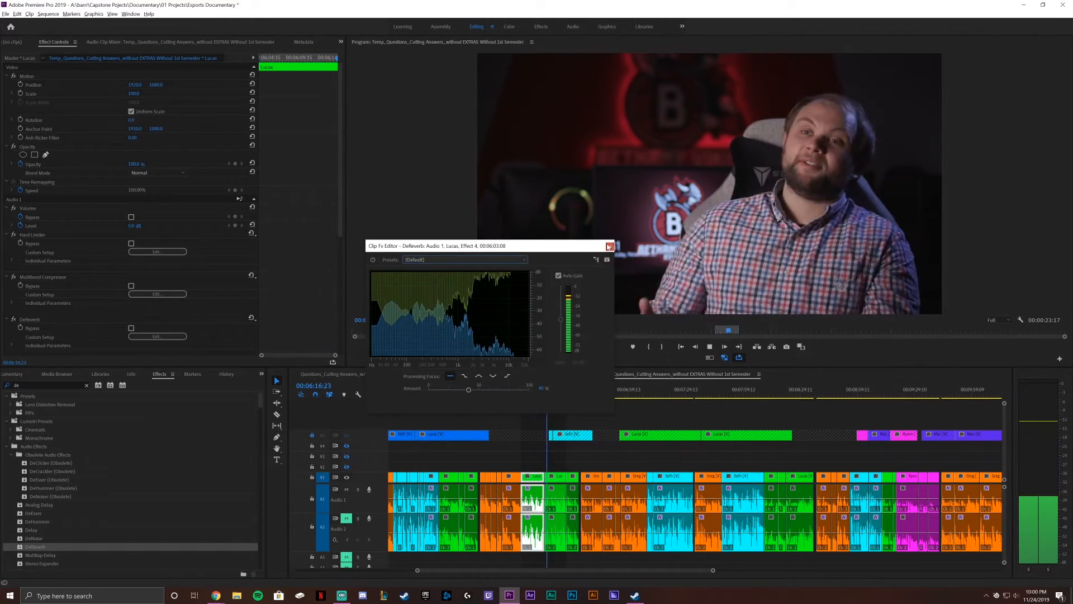
# Step: Apply DeNoise with the Light Noise Reduction preset to the green clip and the Broadcast compressor preset to the magenta clip
pyautogui.click(610, 246)
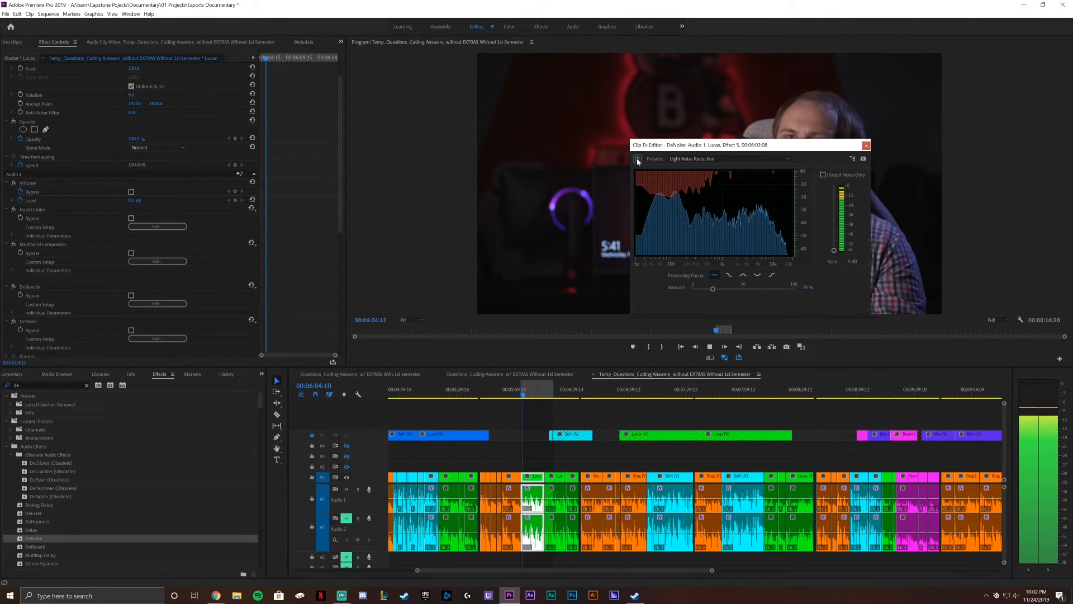
pyautogui.click(867, 145)
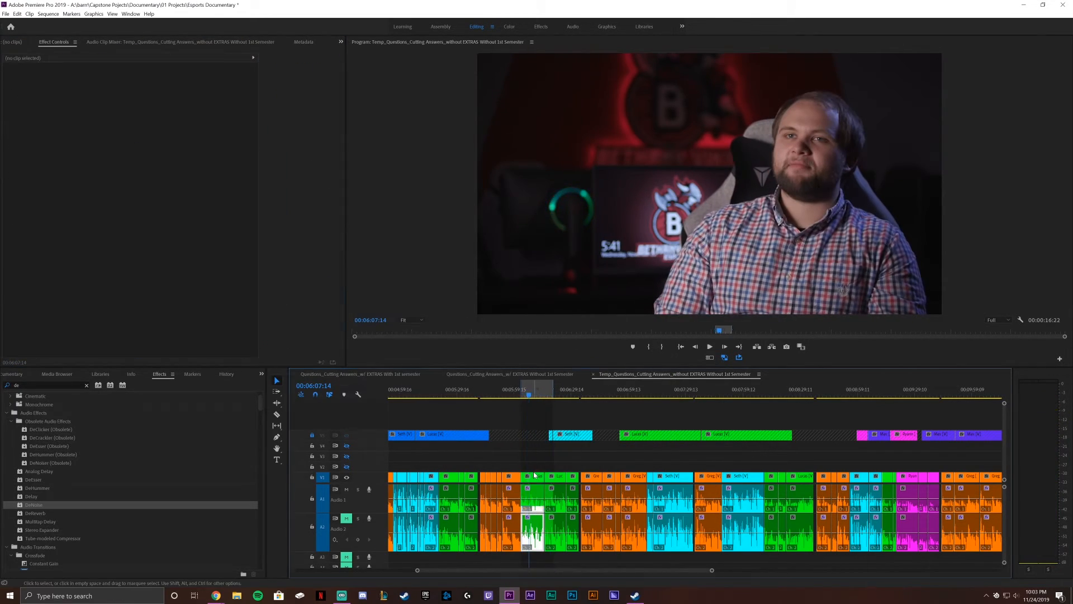
pyautogui.click(709, 346)
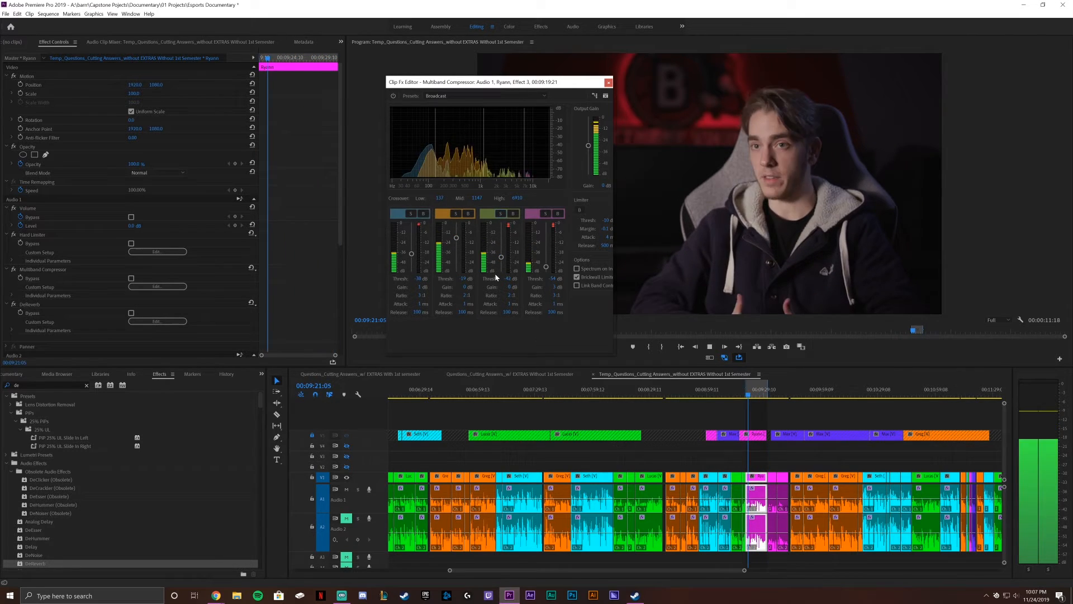
# Step: Add DeHummer to the green clip, trying the 200 Hz Notch before settling on the 120 Hz Notch preset
pyautogui.click(610, 83)
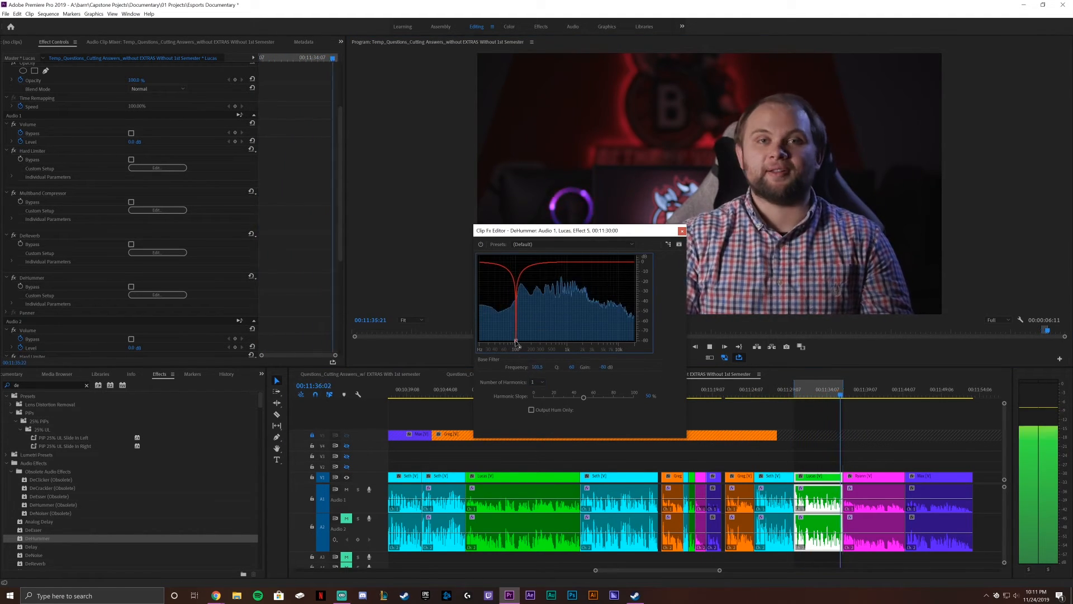
pyautogui.click(571, 244)
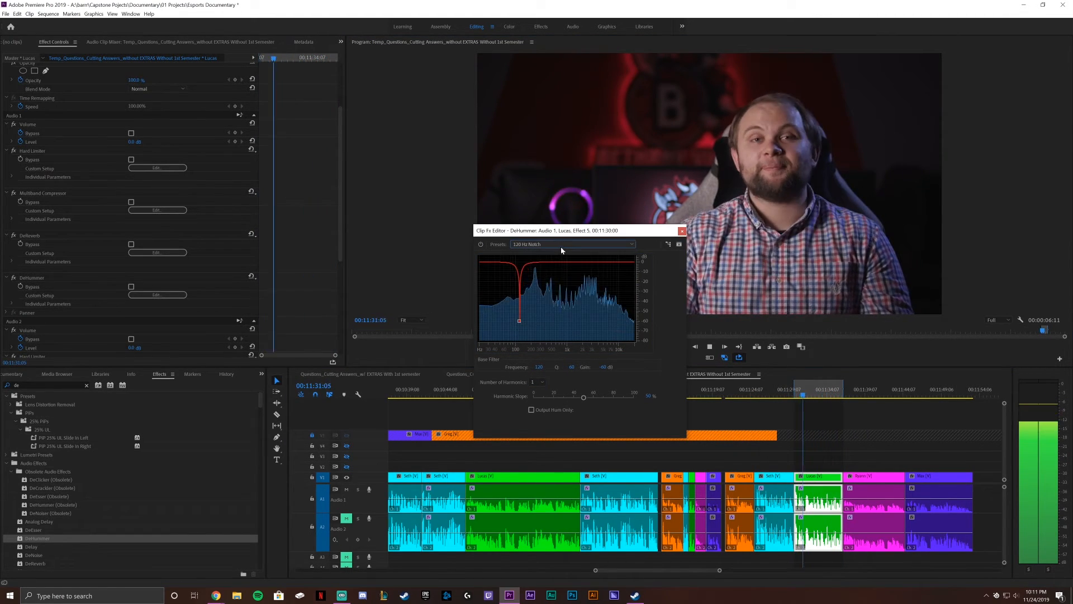
pyautogui.click(572, 244)
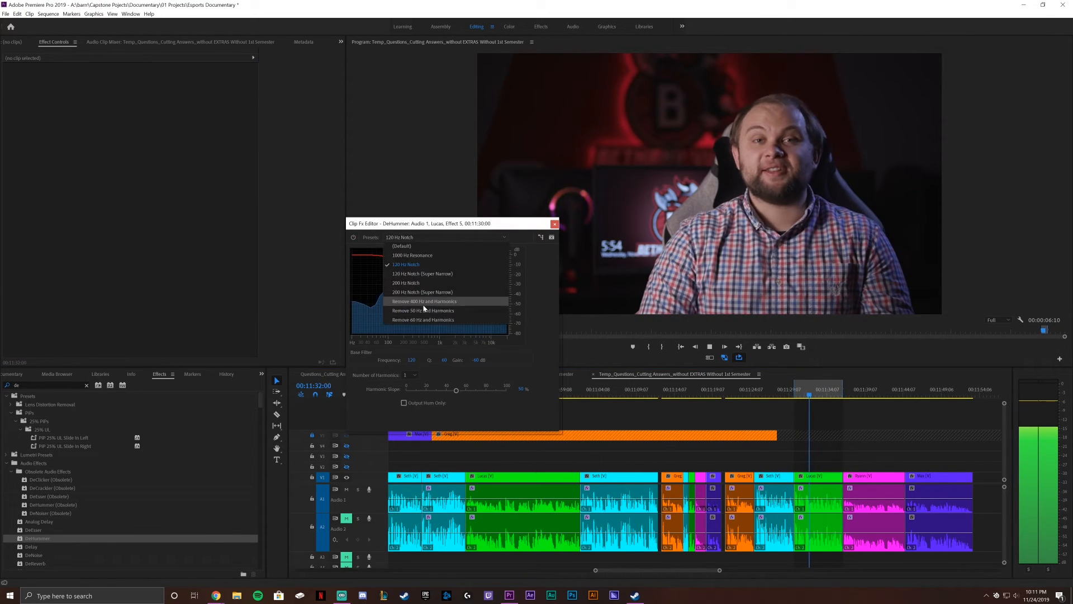
pyautogui.click(406, 281)
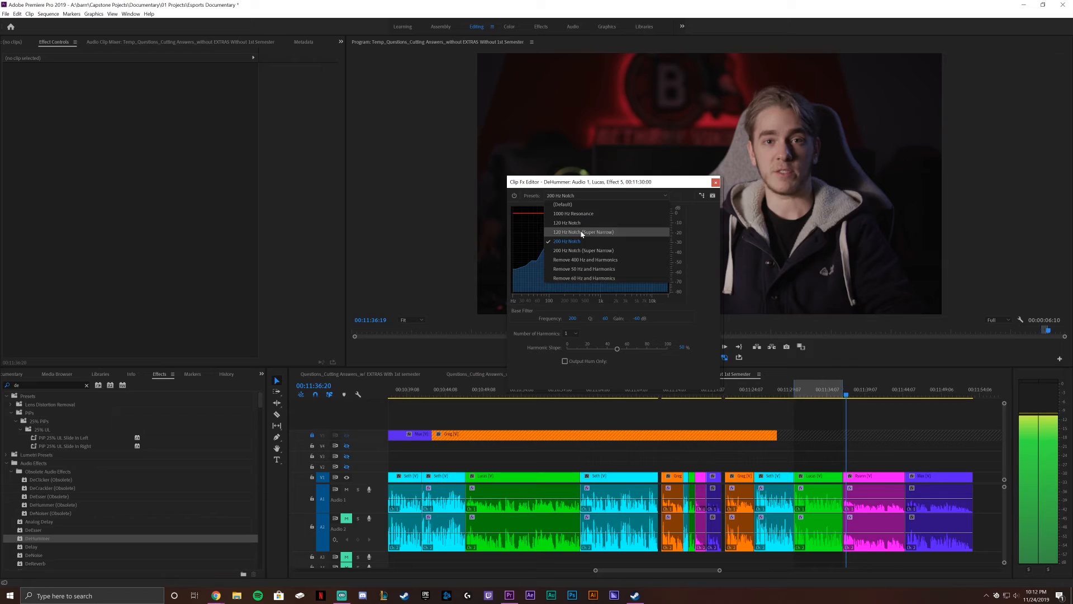
pyautogui.click(567, 222)
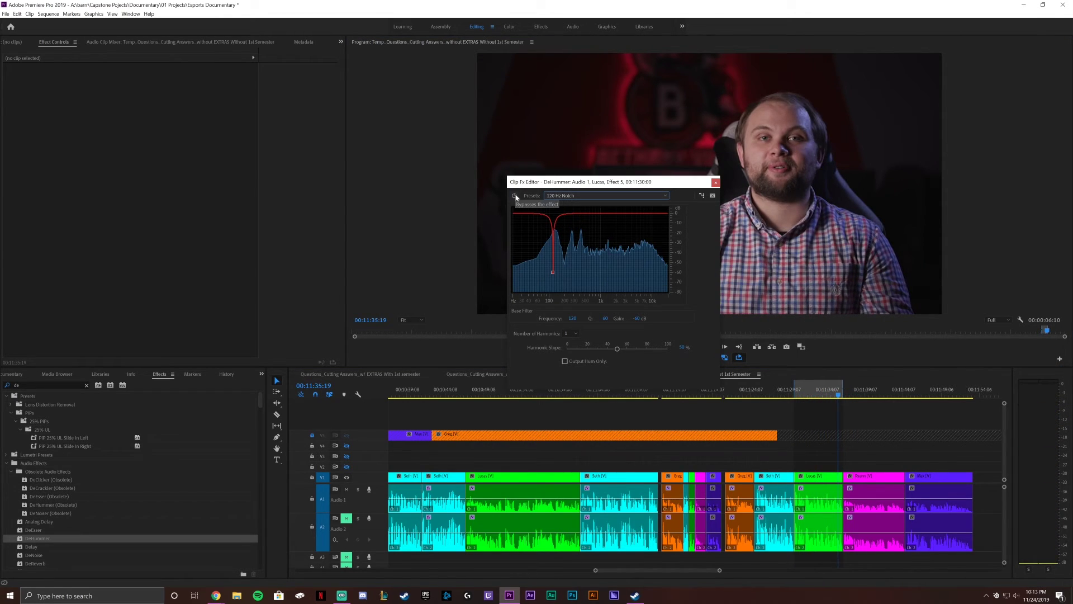